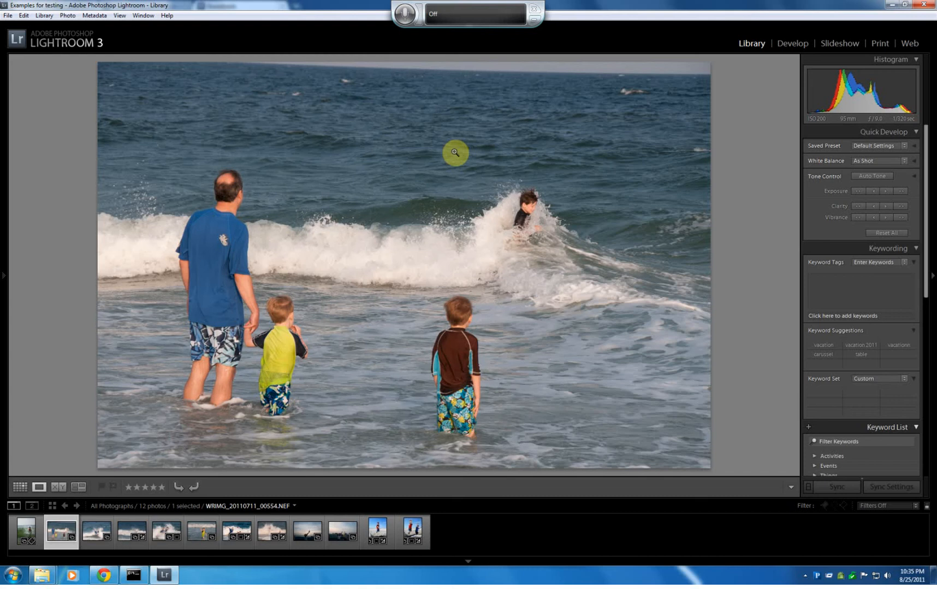
{"action": "mouse_move", "coordinate": [372, 47]}
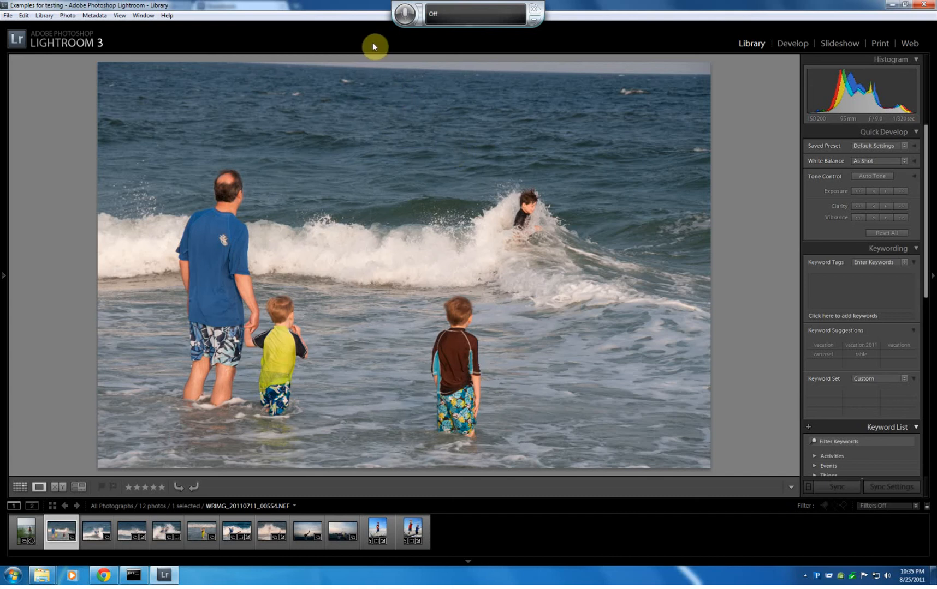
{"action": "mouse_move", "coordinate": [368, 45]}
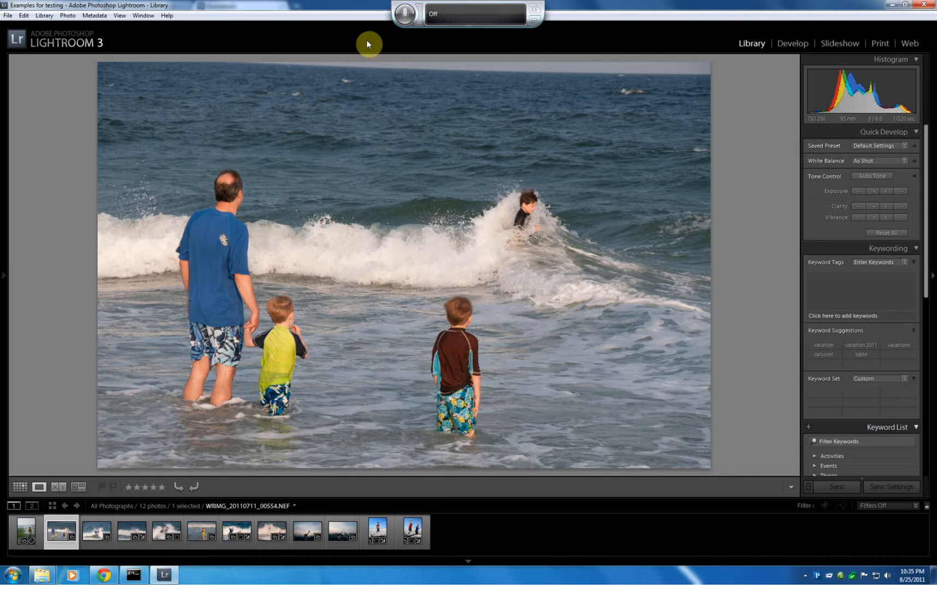
{"action": "mouse_move", "coordinate": [385, 30]}
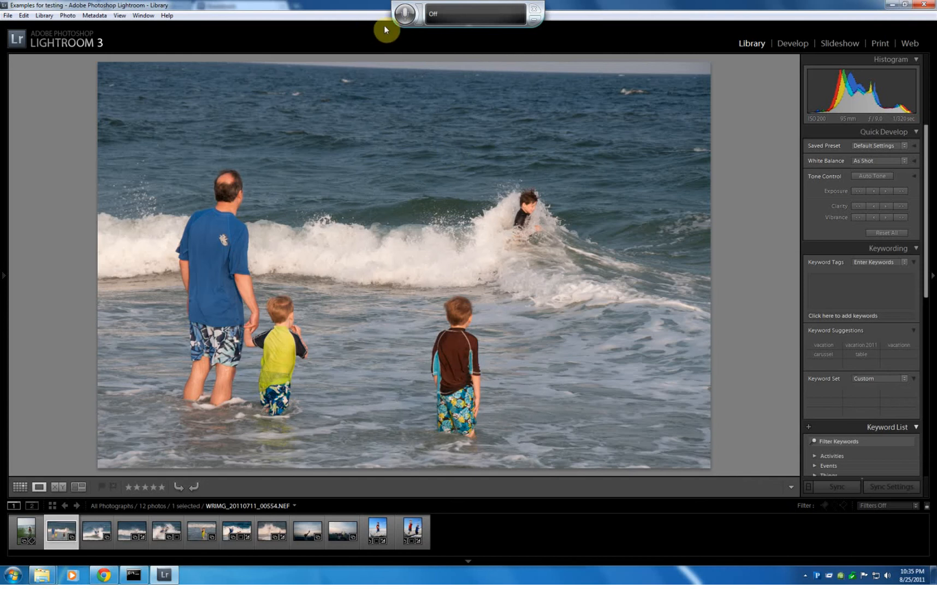
{"action": "mouse_move", "coordinate": [415, 34]}
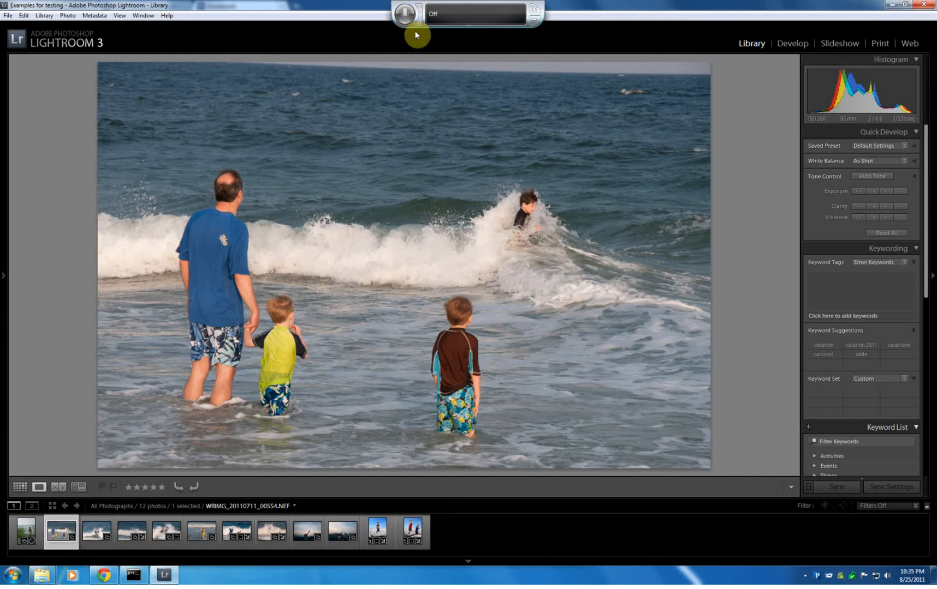
{"action": "mouse_move", "coordinate": [373, 37]}
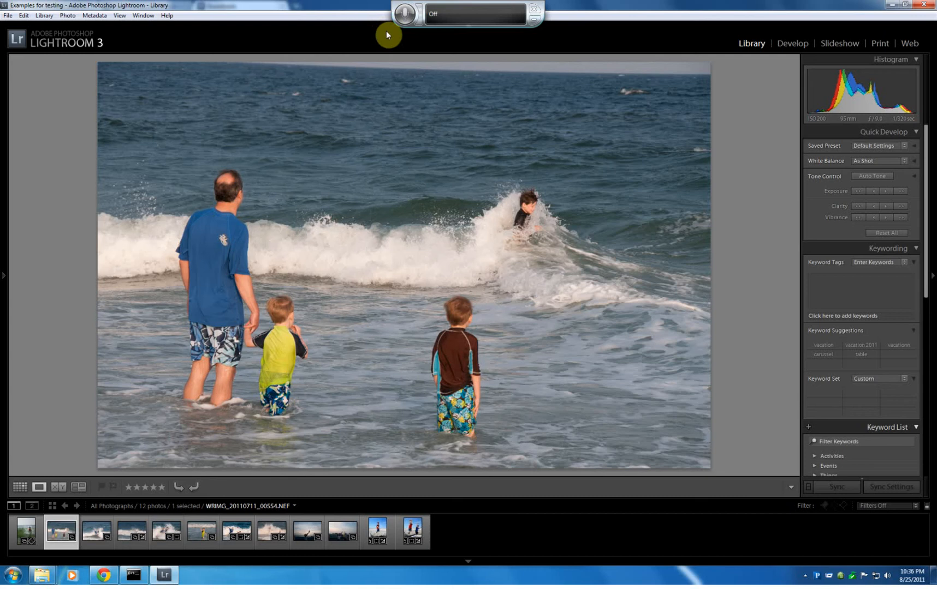
- Turn on Paddy and advance the filmstrip to the man and boy laughing in the surf
{"action": "left_click", "coordinate": [405, 13]}
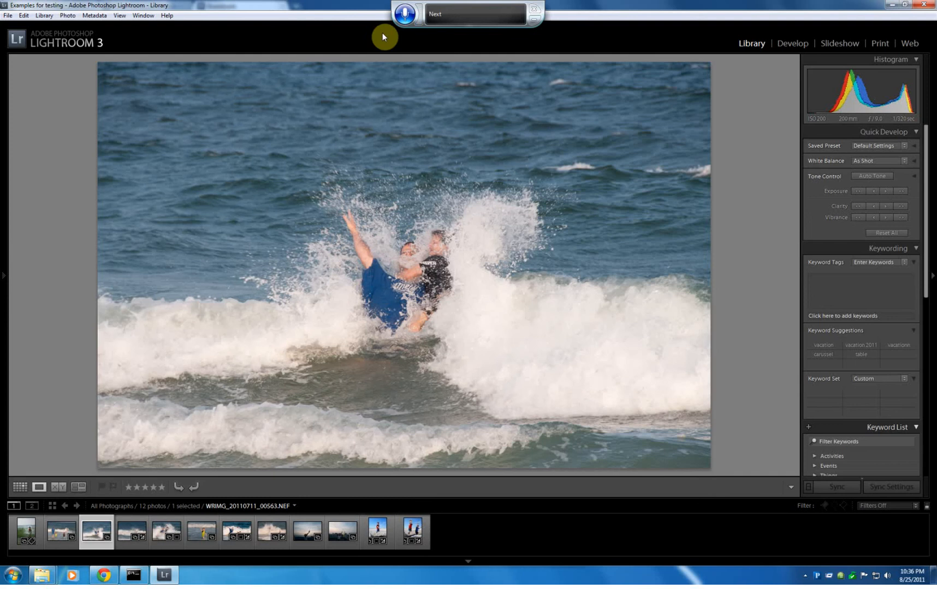
{"action": "left_click", "coordinate": [132, 531]}
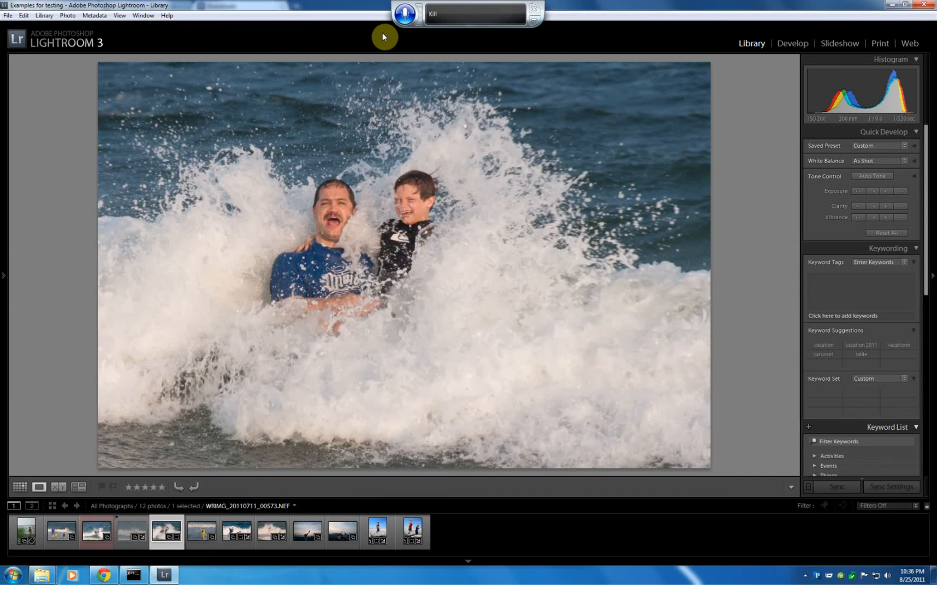
- In the Develop module, raise Temperature on the current photo, then undo it
{"action": "left_click", "coordinate": [792, 43]}
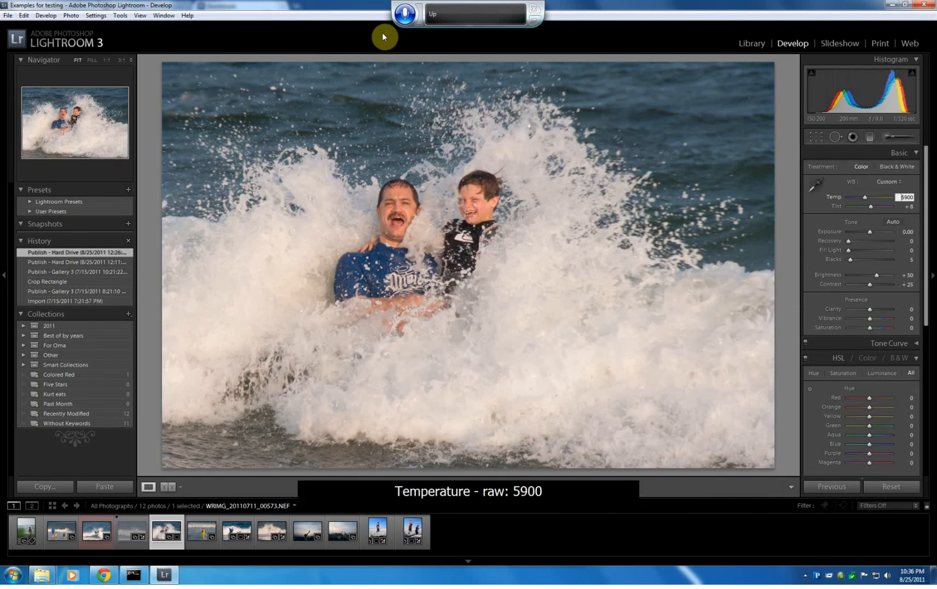
{"action": "left_click_drag", "start_coordinate": [865, 197], "coordinate": [878, 197]}
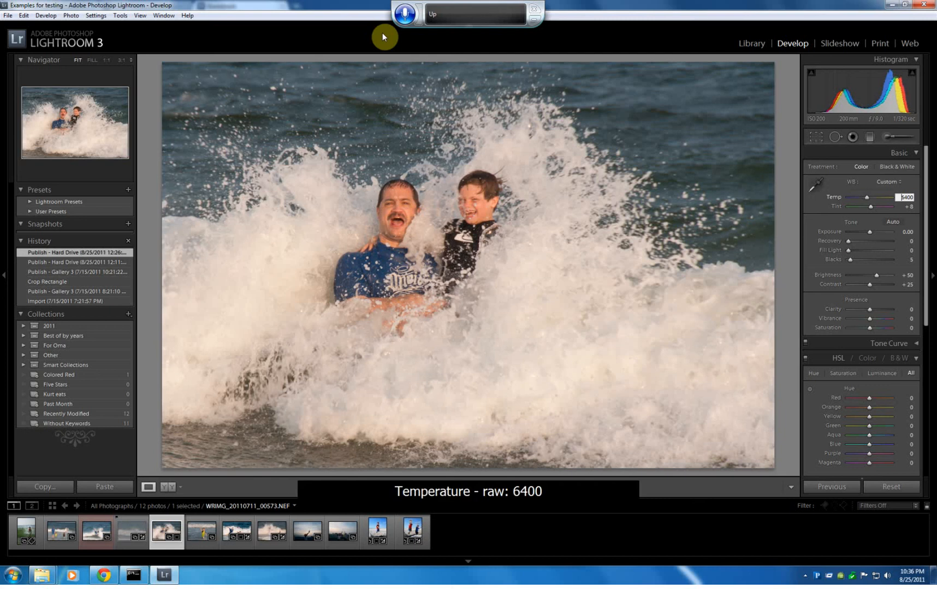
{"action": "key", "text": "ctrl+z"}
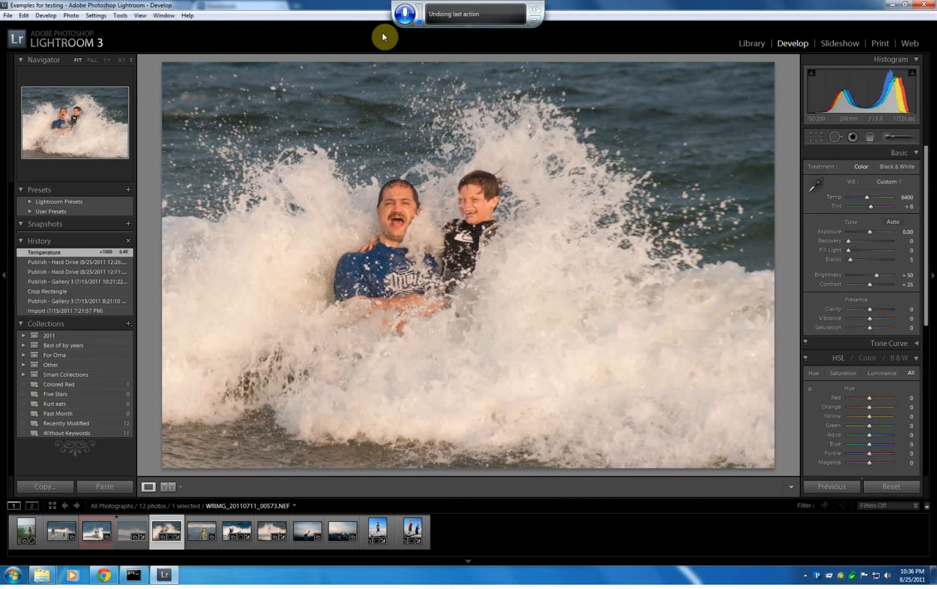
{"action": "key", "text": "ctrl+z"}
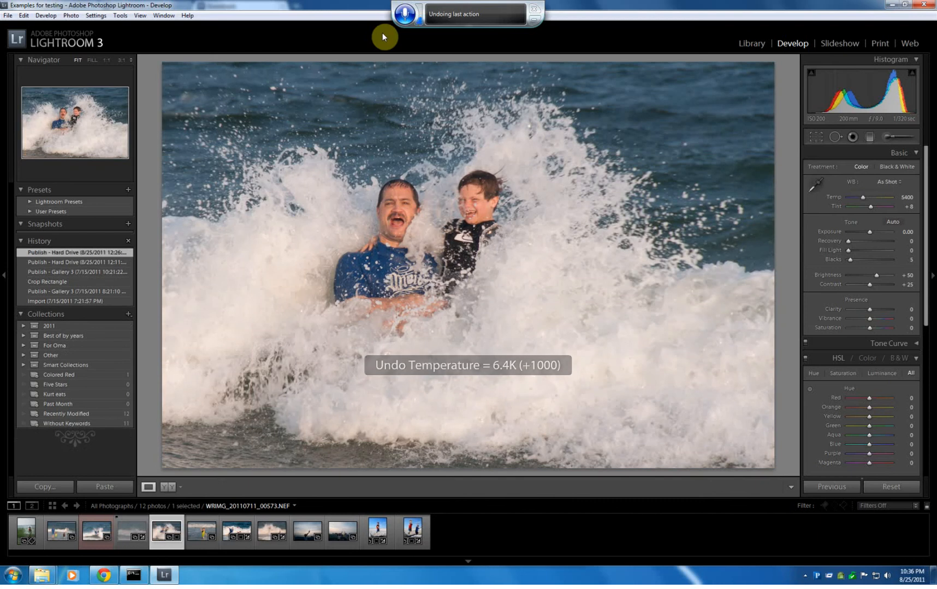
- Auto-tone and warm the later surf photos, ending on the jumping kids picture
{"action": "left_click", "coordinate": [202, 531]}
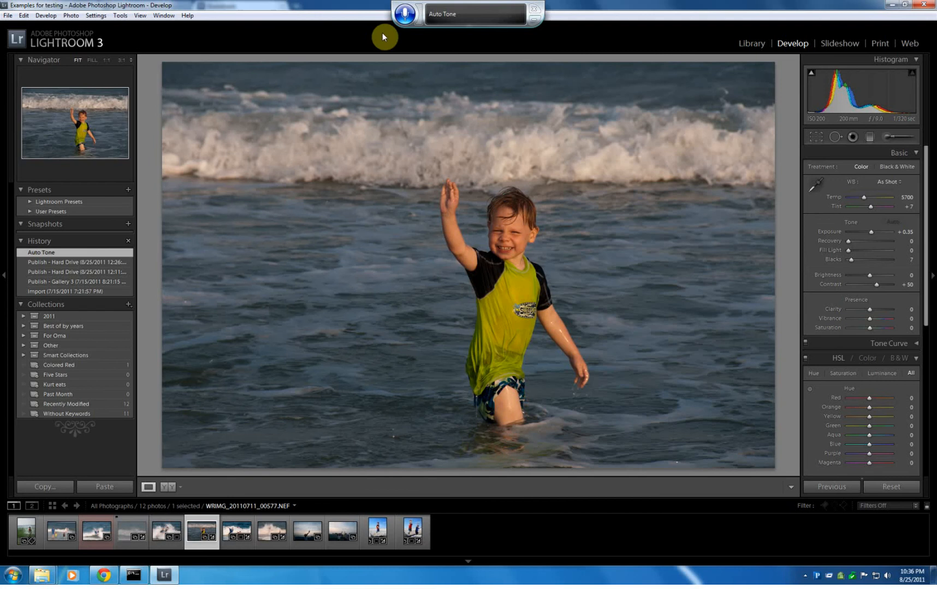
{"action": "left_click", "coordinate": [236, 532]}
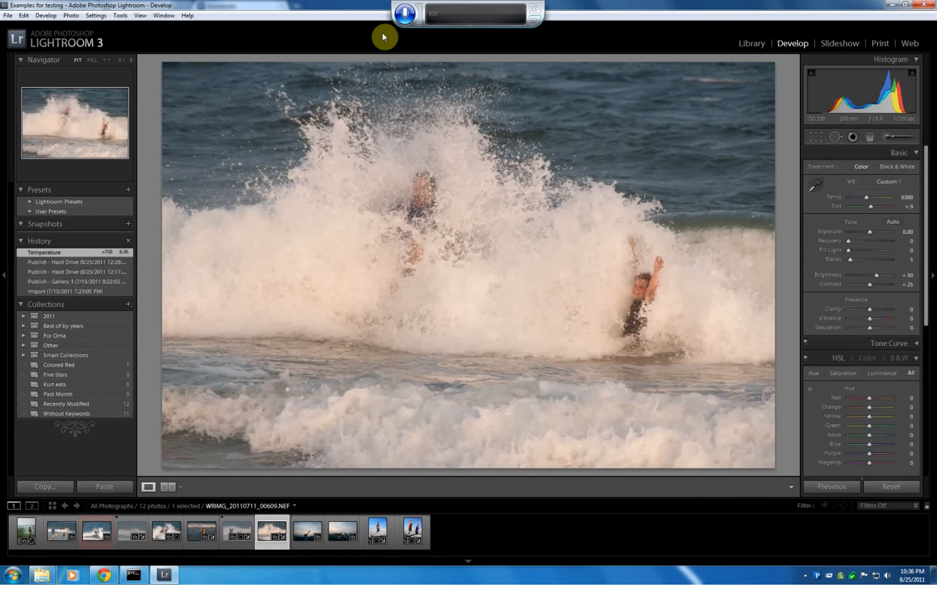
{"action": "left_click", "coordinate": [308, 534]}
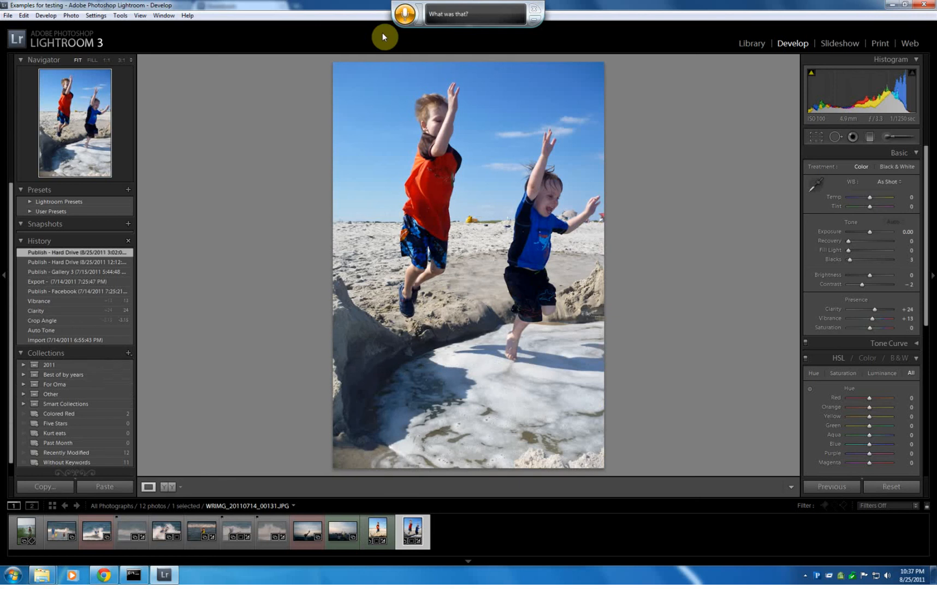
- Paste the copied develop settings onto the jumping kids photo (clarity +41, vibrance +24)
{"action": "left_click", "coordinate": [103, 495]}
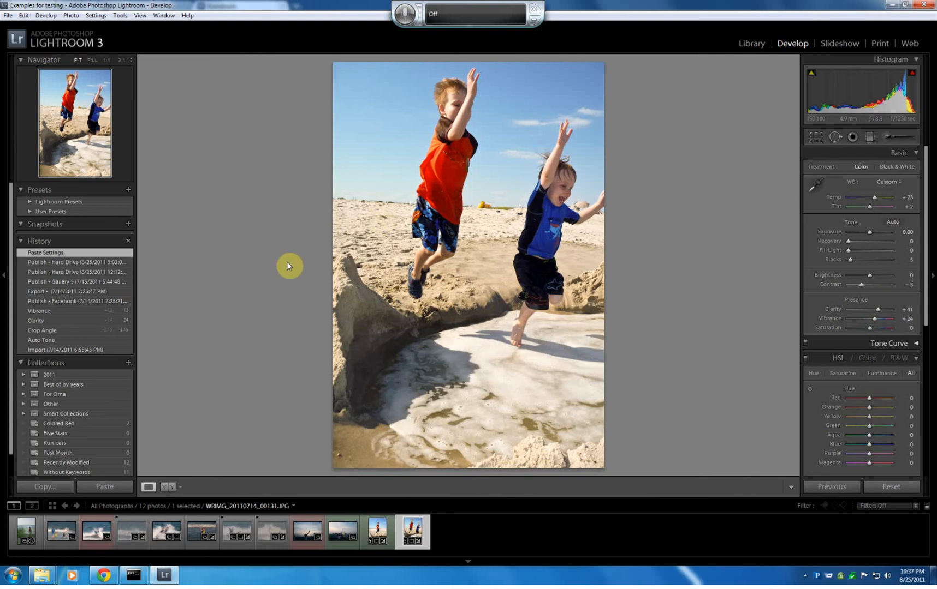
{"action": "mouse_move", "coordinate": [275, 294]}
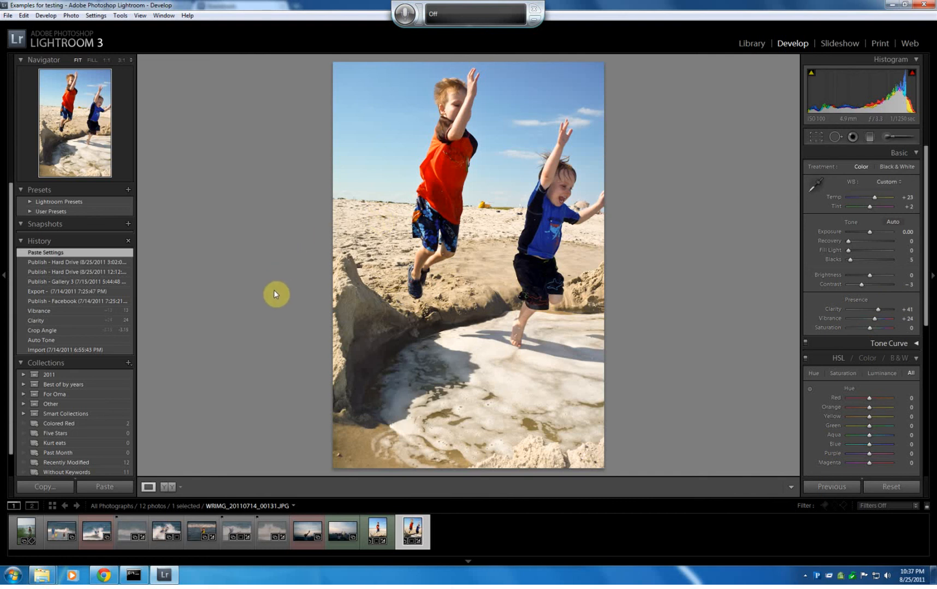
{"action": "mouse_move", "coordinate": [291, 272]}
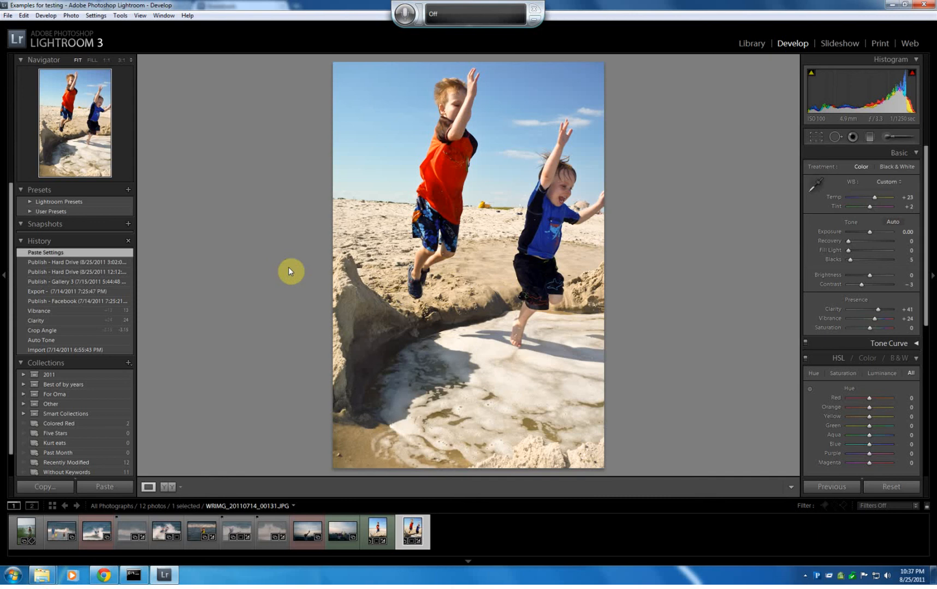
{"action": "mouse_move", "coordinate": [289, 281]}
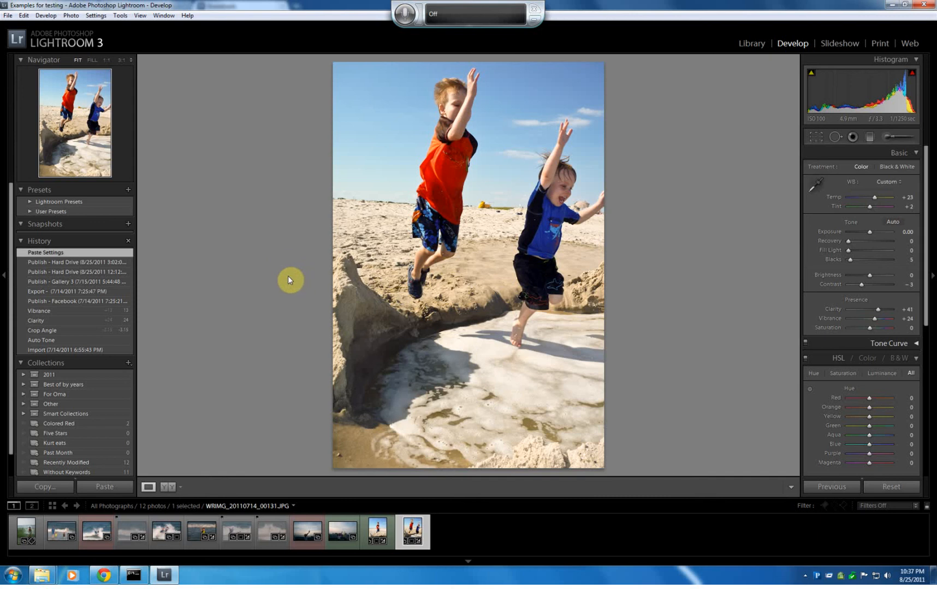
{"action": "mouse_move", "coordinate": [281, 302]}
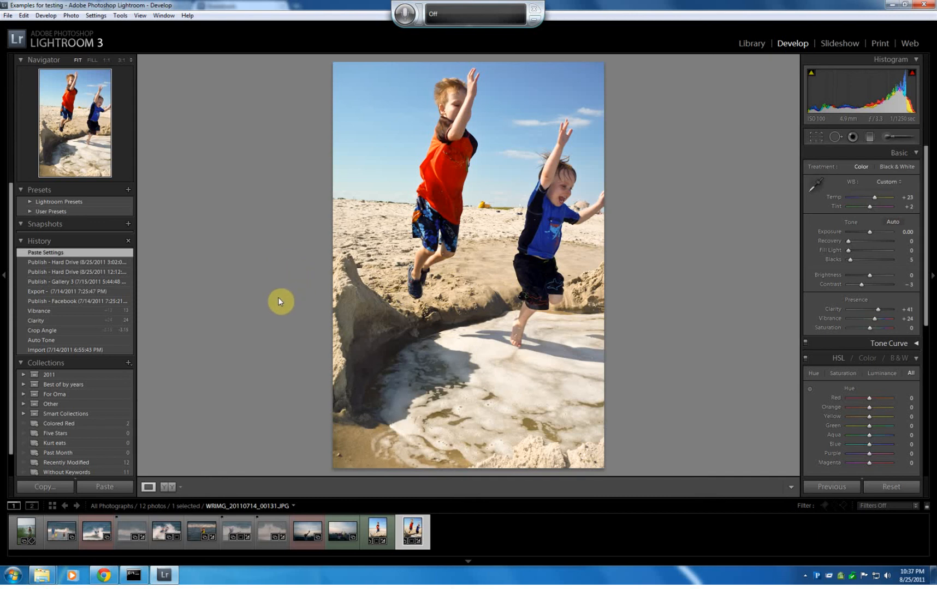
{"action": "mouse_move", "coordinate": [557, 308]}
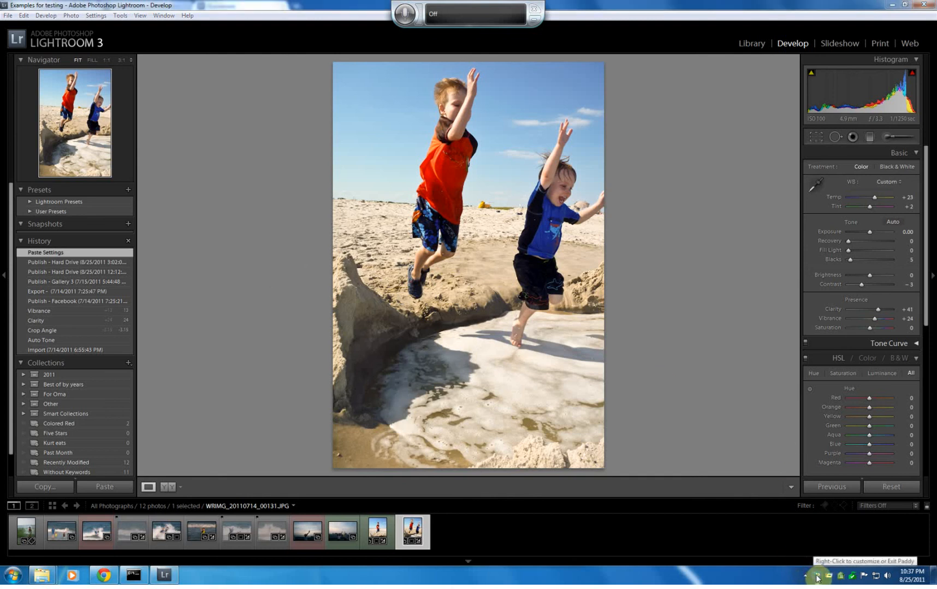
{"action": "right_click", "coordinate": [817, 577]}
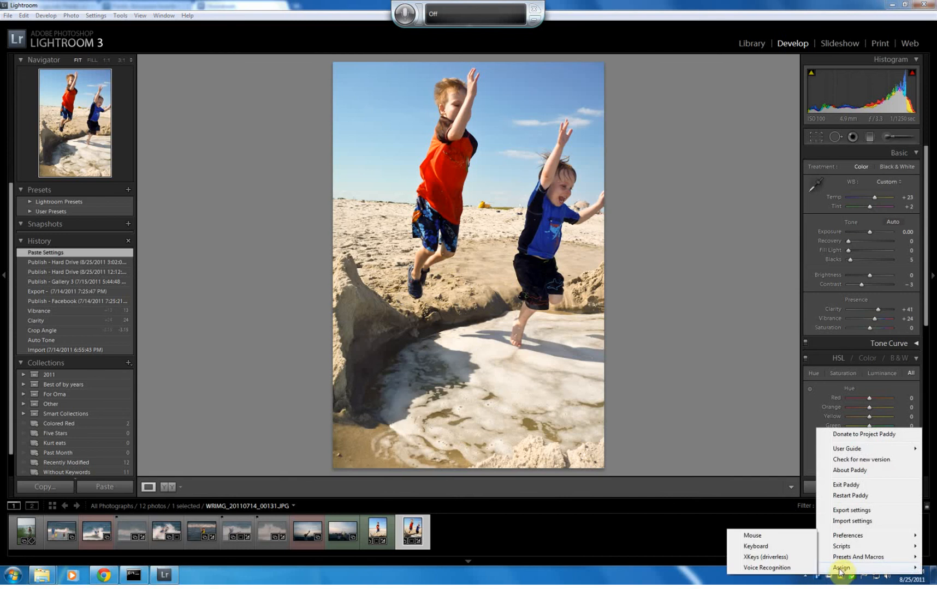
{"action": "mouse_move", "coordinate": [767, 574]}
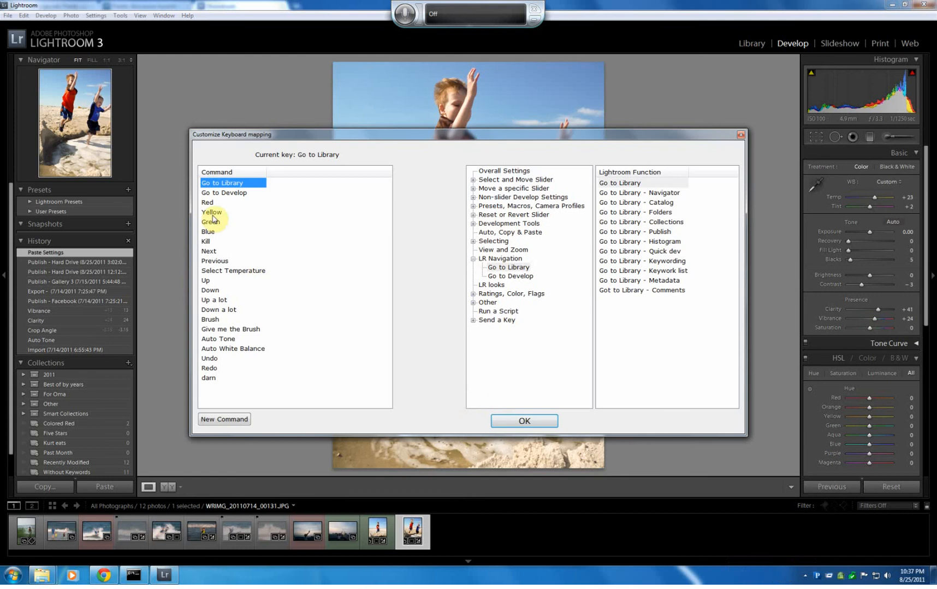
{"action": "mouse_move", "coordinate": [251, 312]}
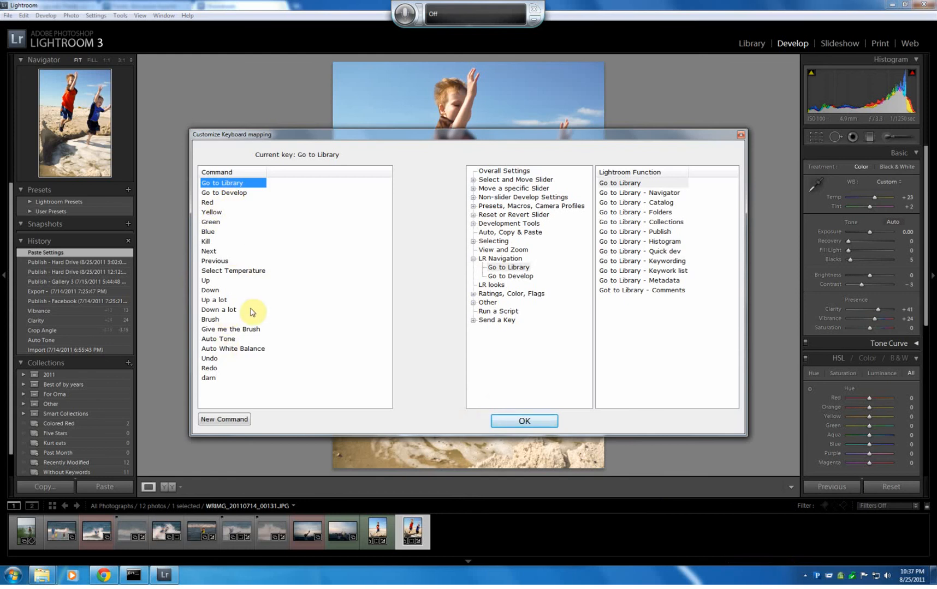
{"action": "mouse_move", "coordinate": [208, 384]}
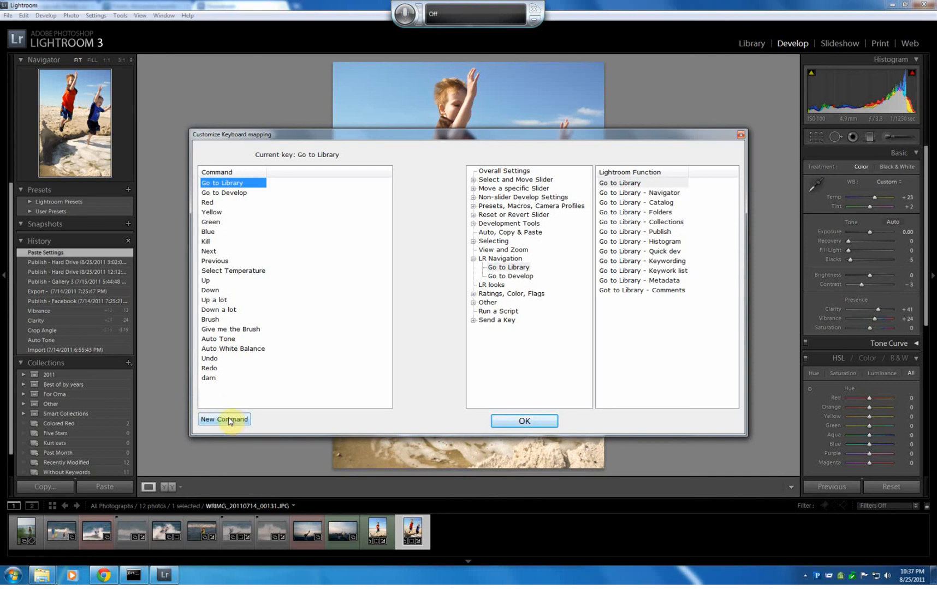
- Create the 'Select Exposure' command mapped to Exposure (Selection Only), and close the window
{"action": "left_click", "coordinate": [224, 423]}
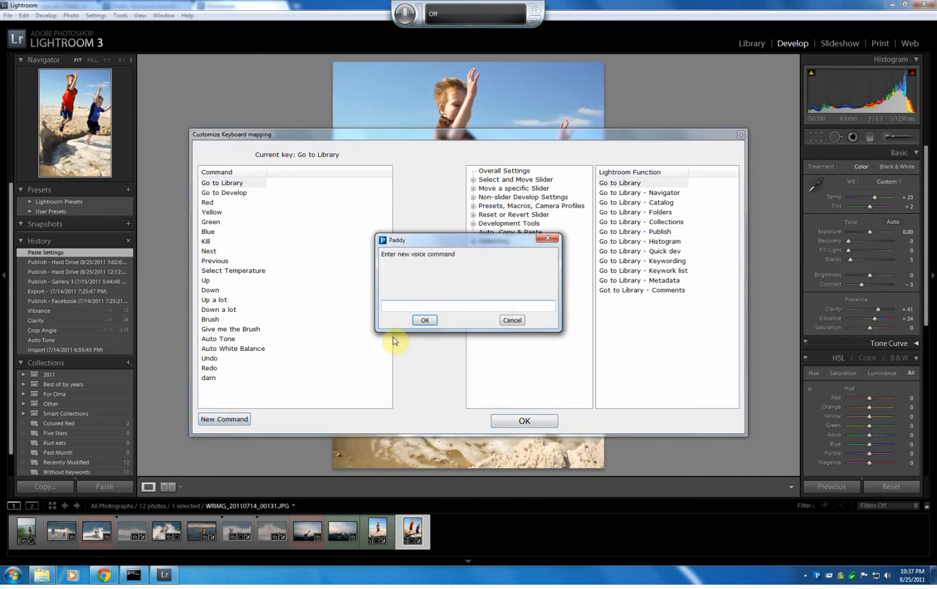
{"action": "type", "text": "sELEC"}
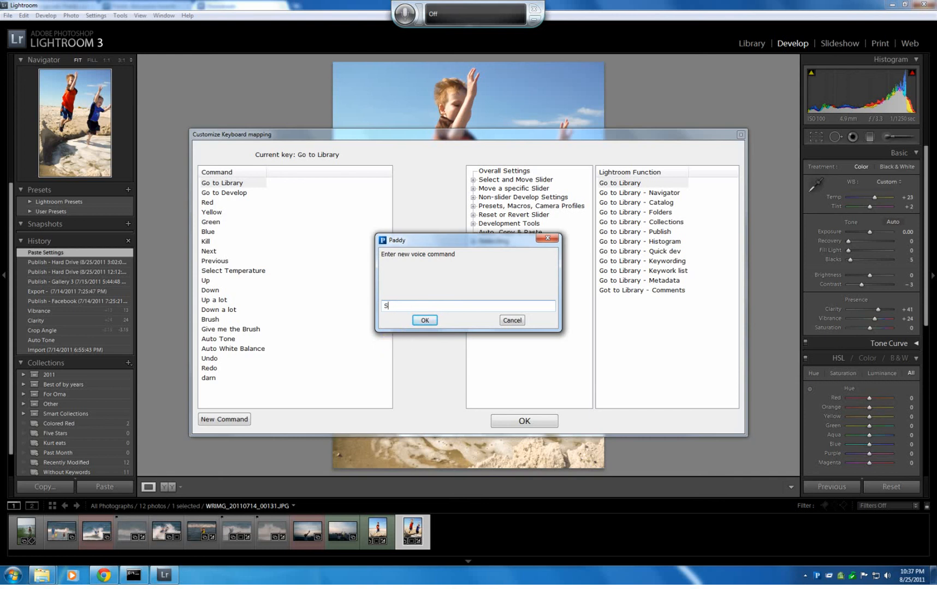
{"action": "type", "text": "Select E"}
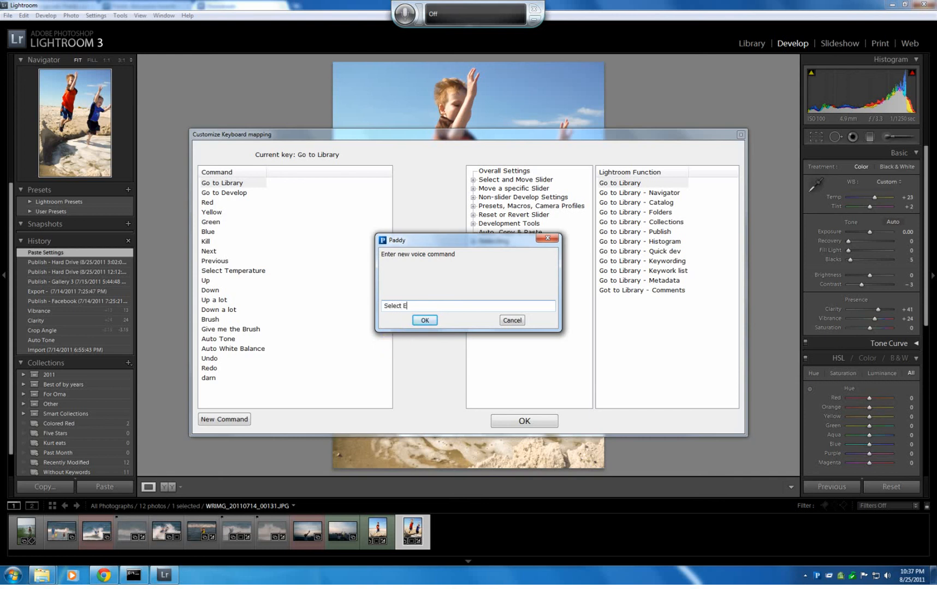
{"action": "type", "text": "xposure"}
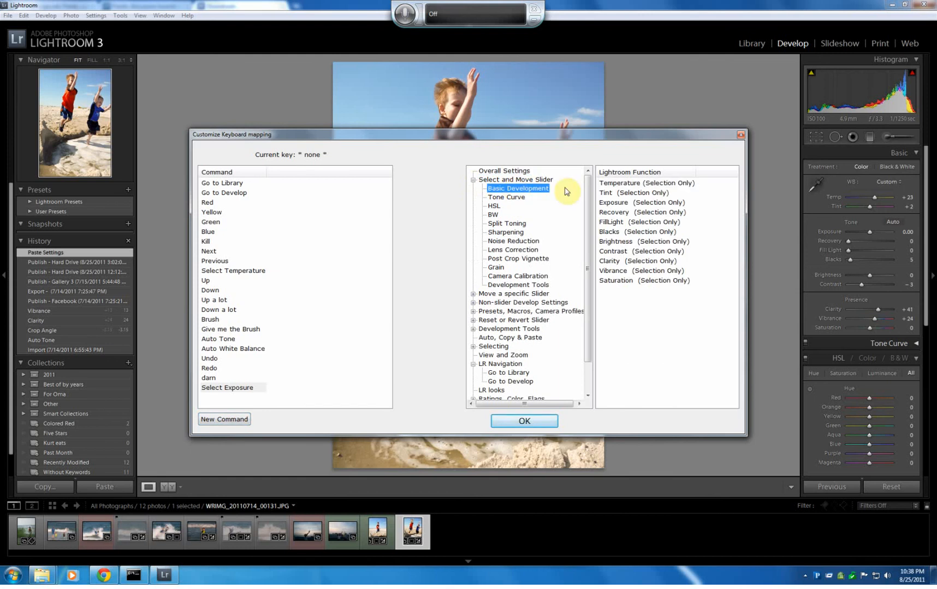
{"action": "left_click", "coordinate": [639, 203]}
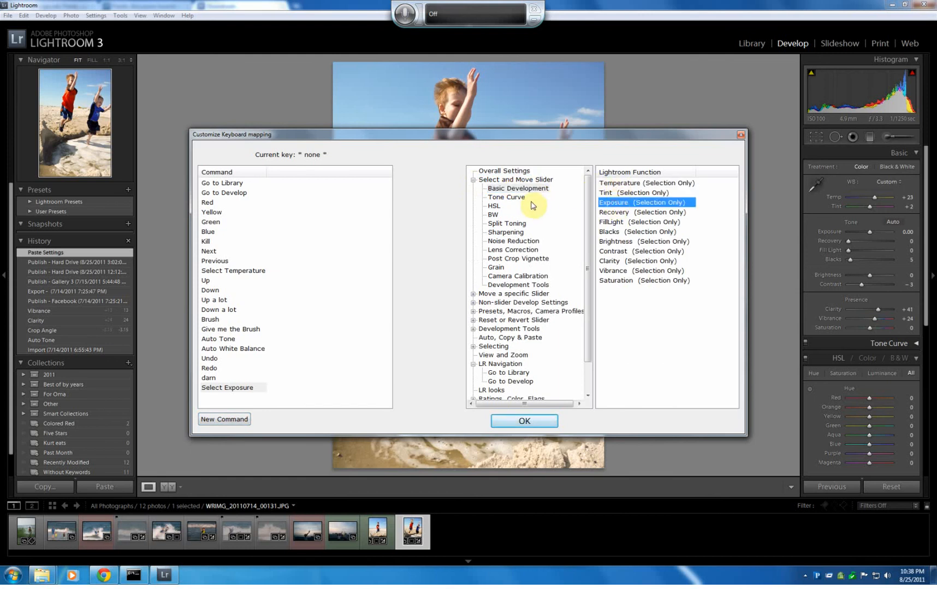
{"action": "mouse_move", "coordinate": [486, 422]}
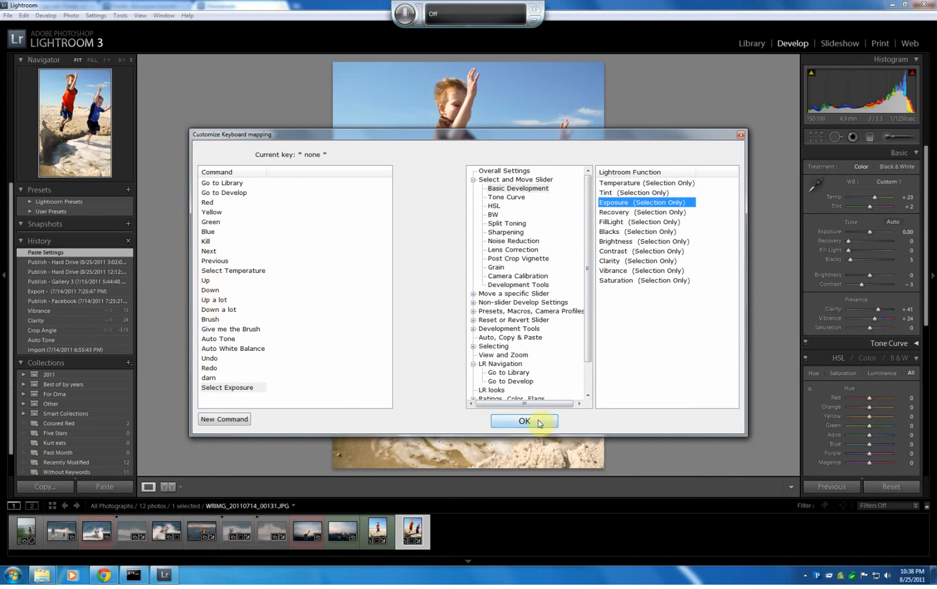
{"action": "left_click", "coordinate": [524, 424]}
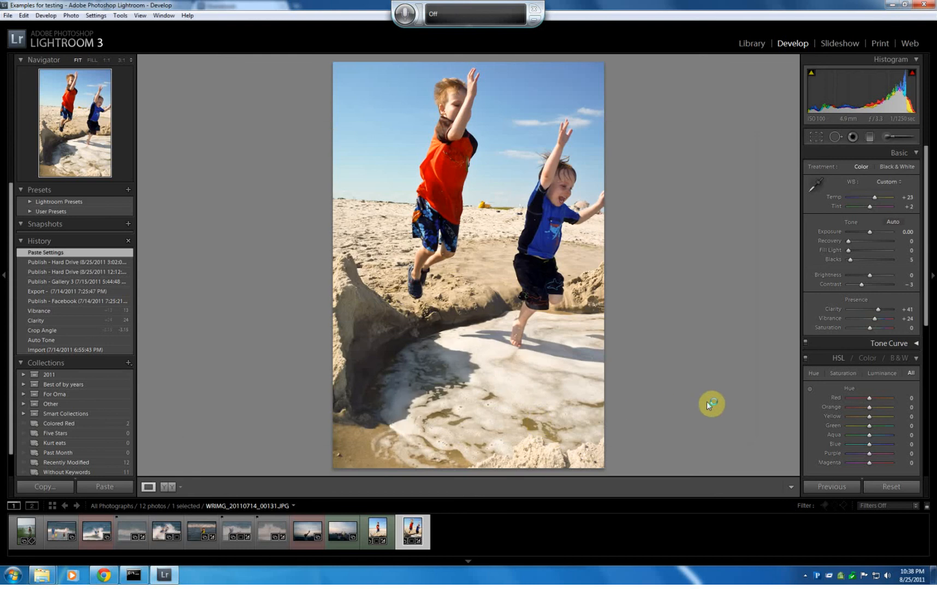
- Raise the jumping boys photo's Exposure to +0.20 by voice, then reopen Paddy's mapping window
{"action": "left_click", "coordinate": [751, 43]}
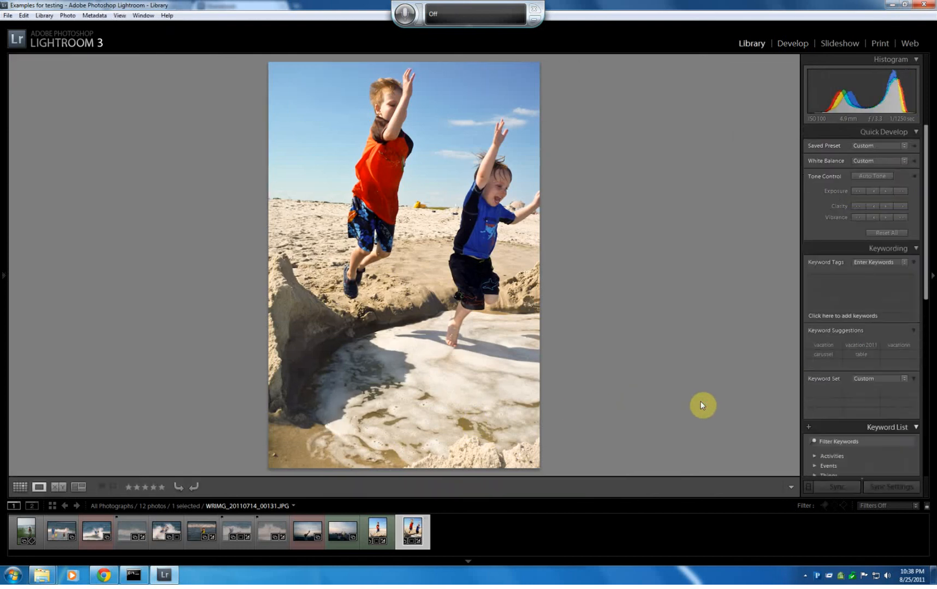
{"action": "left_click", "coordinate": [792, 43]}
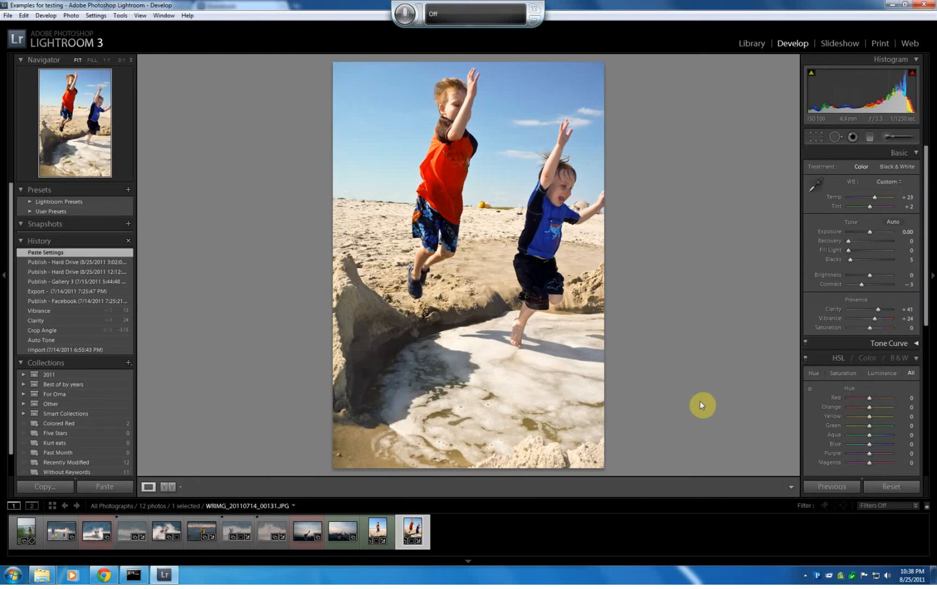
{"action": "mouse_move", "coordinate": [387, 32]}
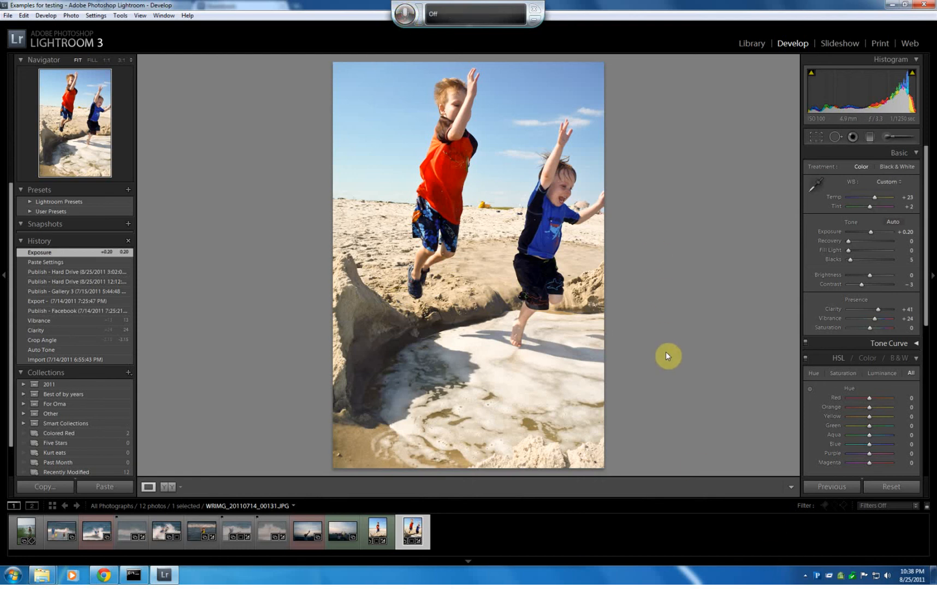
{"action": "left_click", "coordinate": [827, 580]}
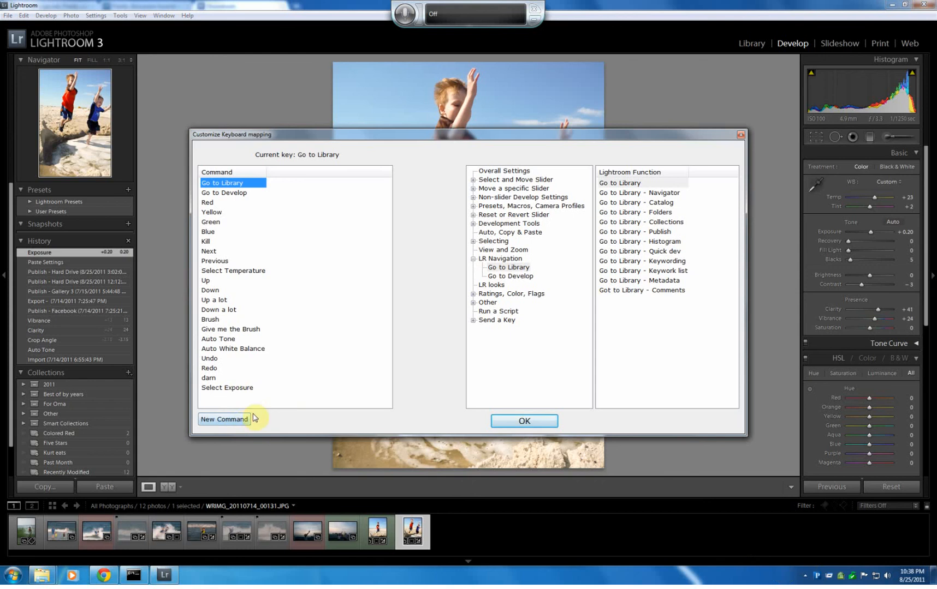
- Create the 'Black and White' command assigned to the Antique Grayscale development preset
{"action": "left_click", "coordinate": [223, 419]}
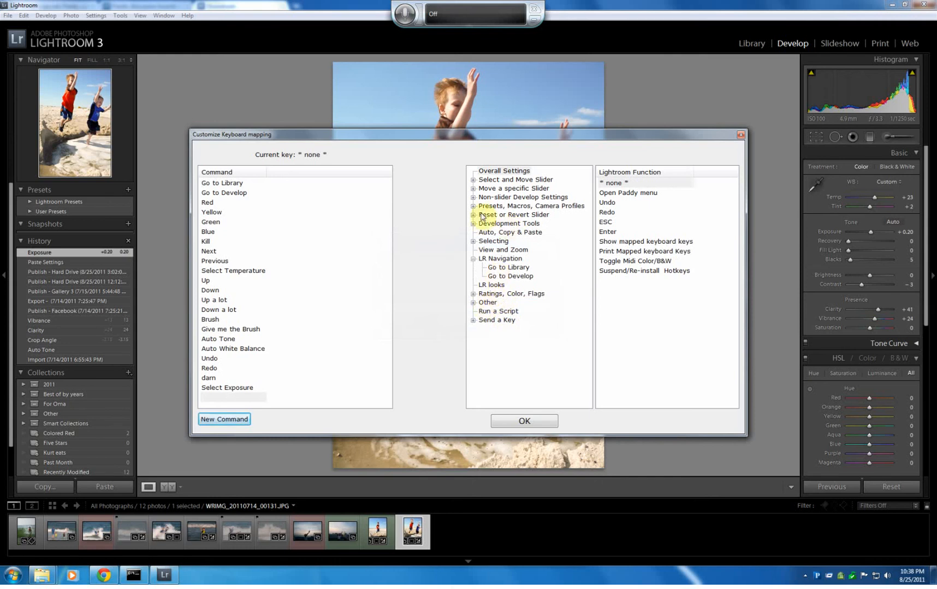
{"action": "left_click", "coordinate": [472, 207]}
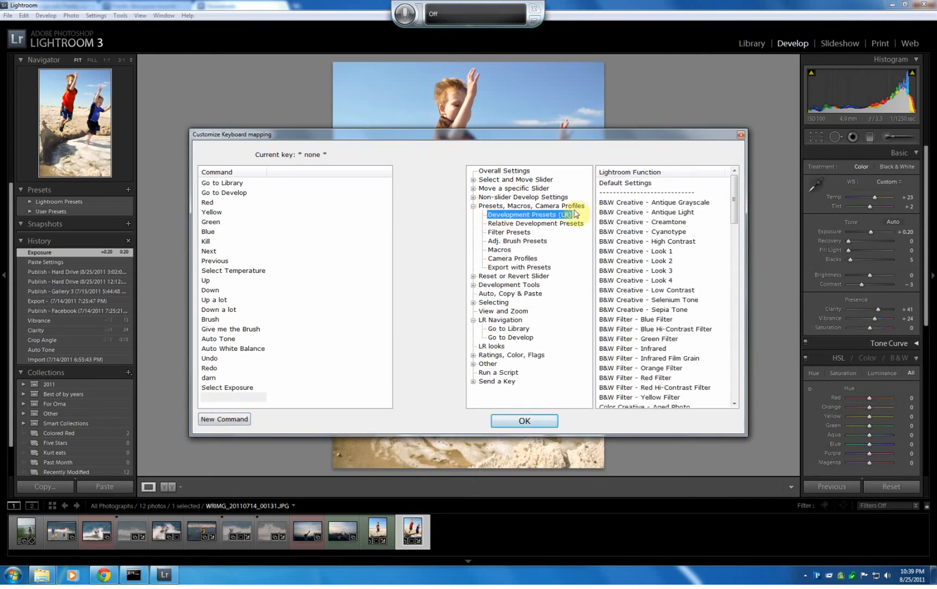
{"action": "left_click", "coordinate": [224, 418]}
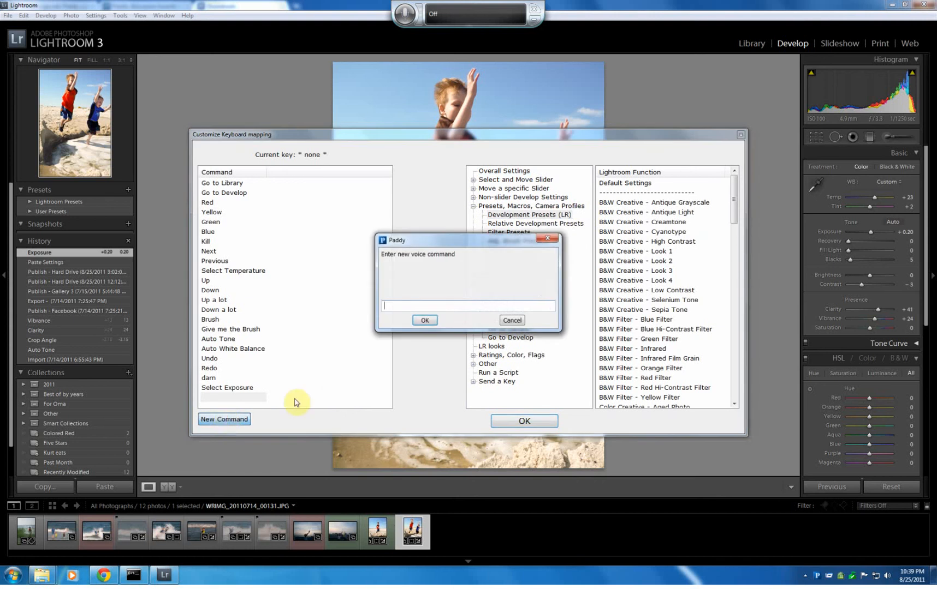
{"action": "mouse_move", "coordinate": [261, 574]}
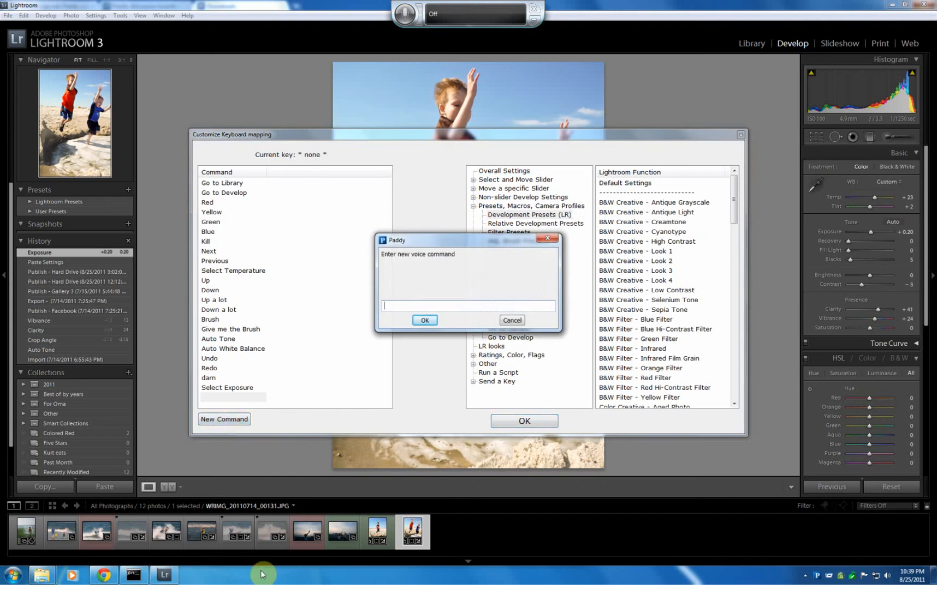
{"action": "type", "text": "Black and"}
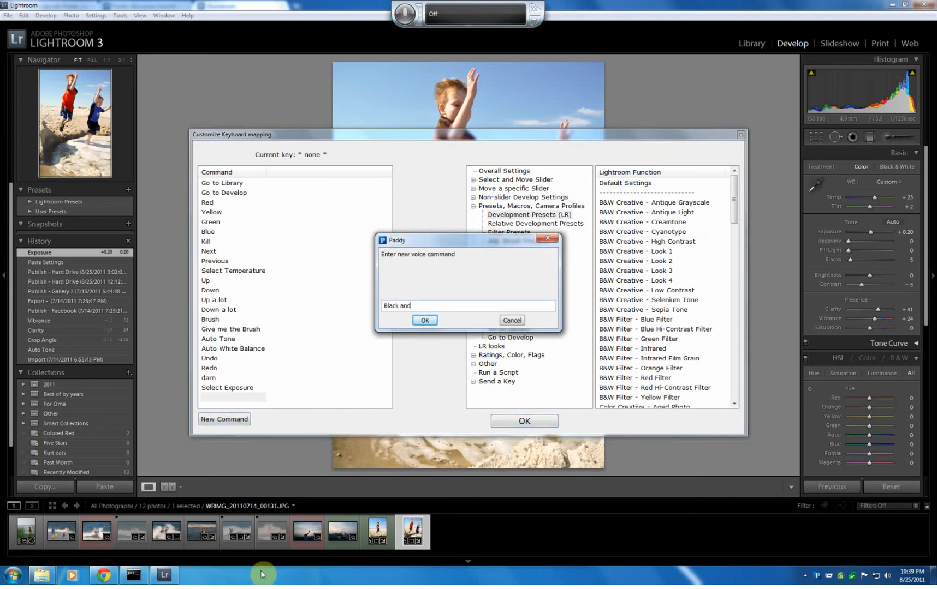
{"action": "type", "text": "White"}
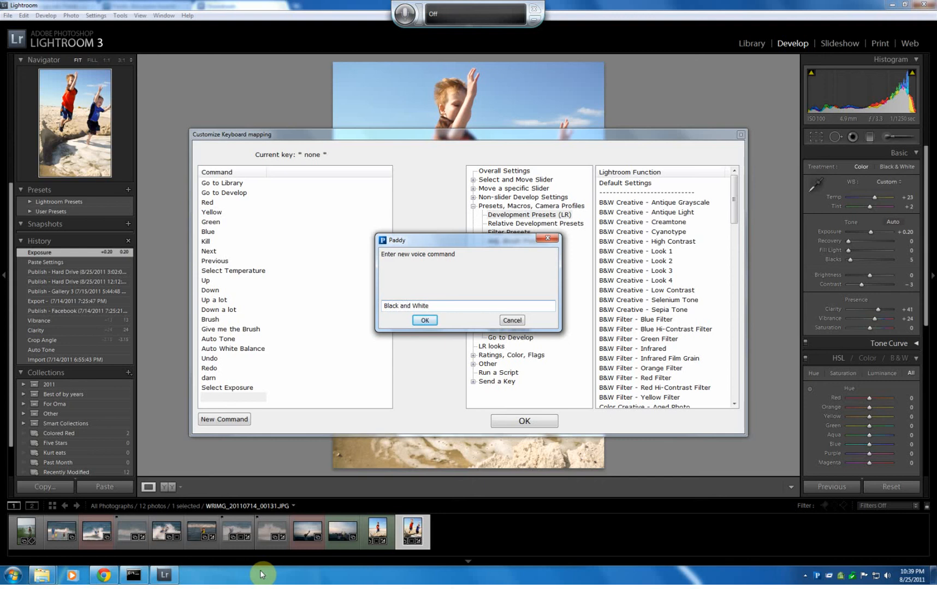
{"action": "left_click", "coordinate": [423, 321]}
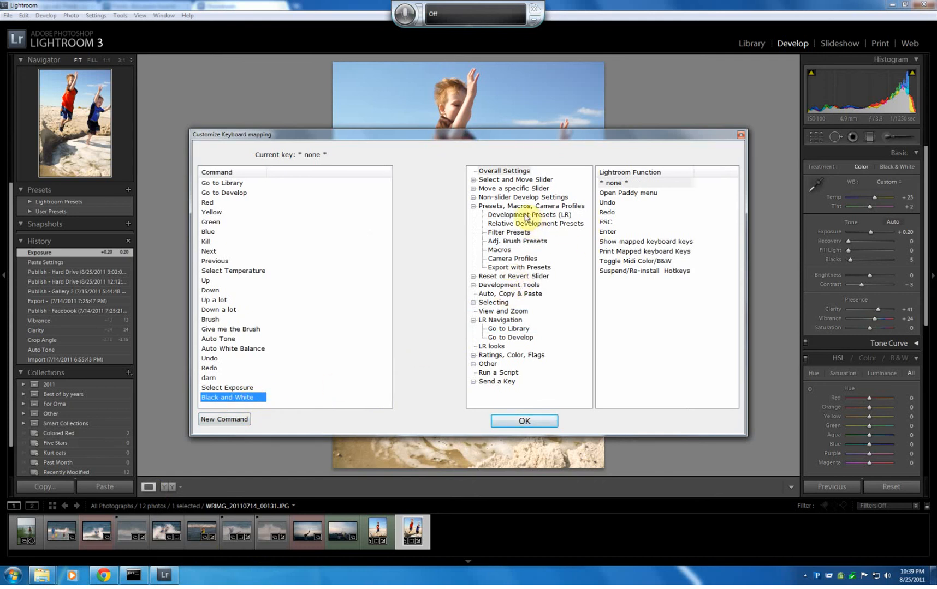
{"action": "left_click", "coordinate": [528, 216]}
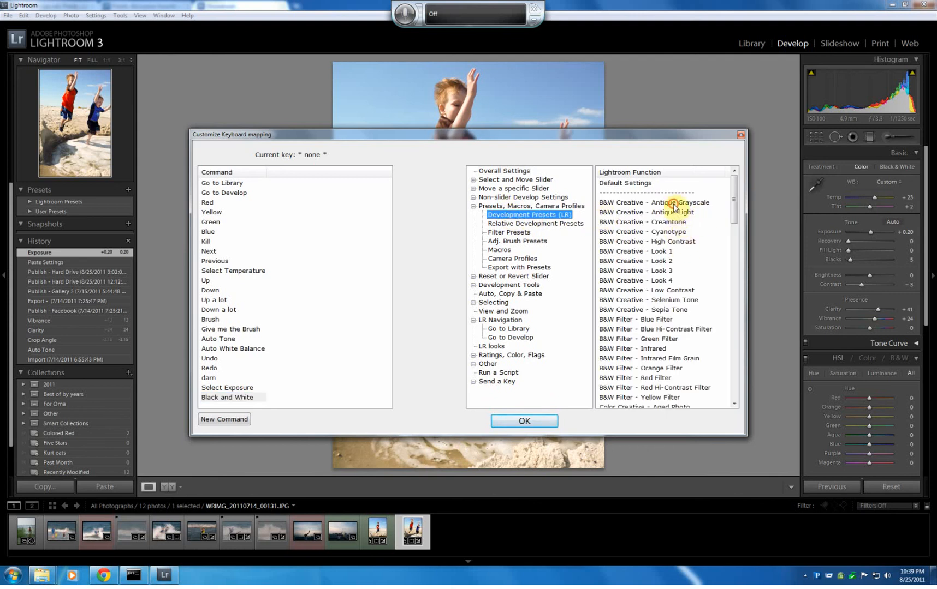
{"action": "left_click", "coordinate": [524, 421]}
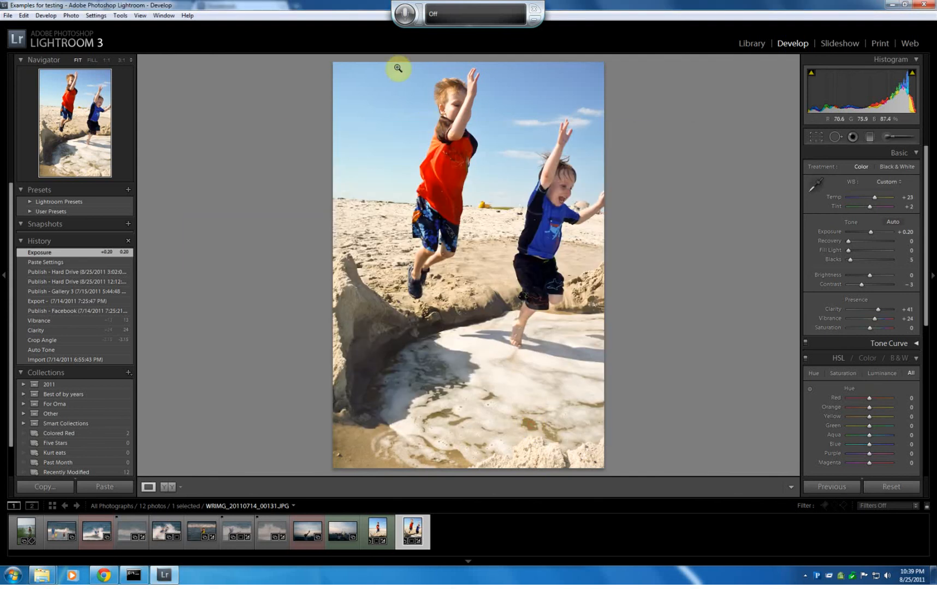